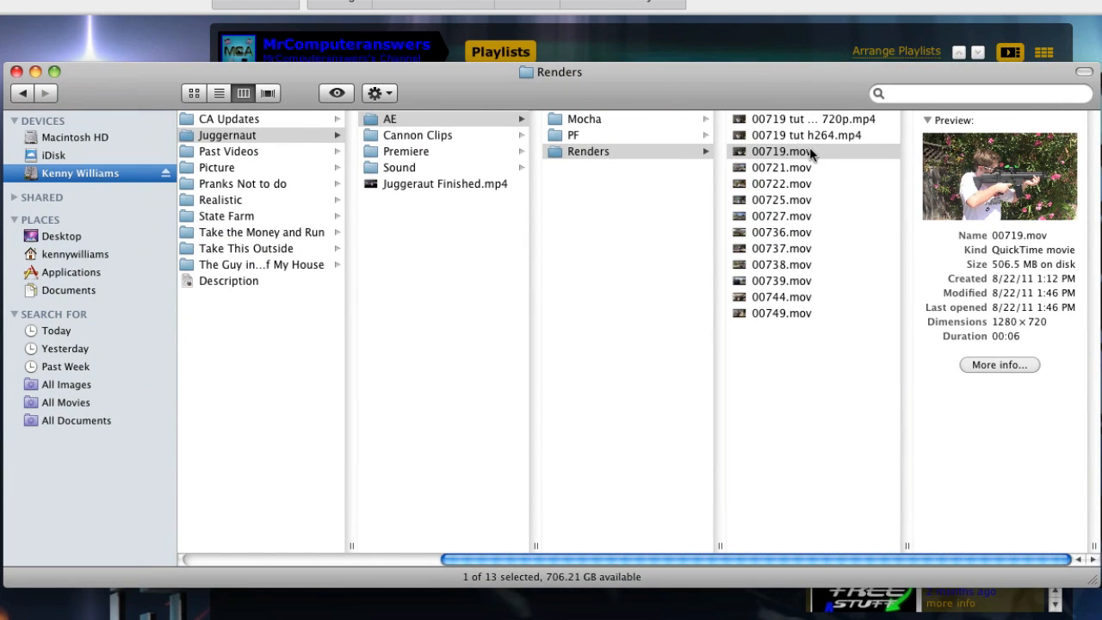
Step: Select the 00719.mov QuickTime render before switching to After Effects
click(776, 151)
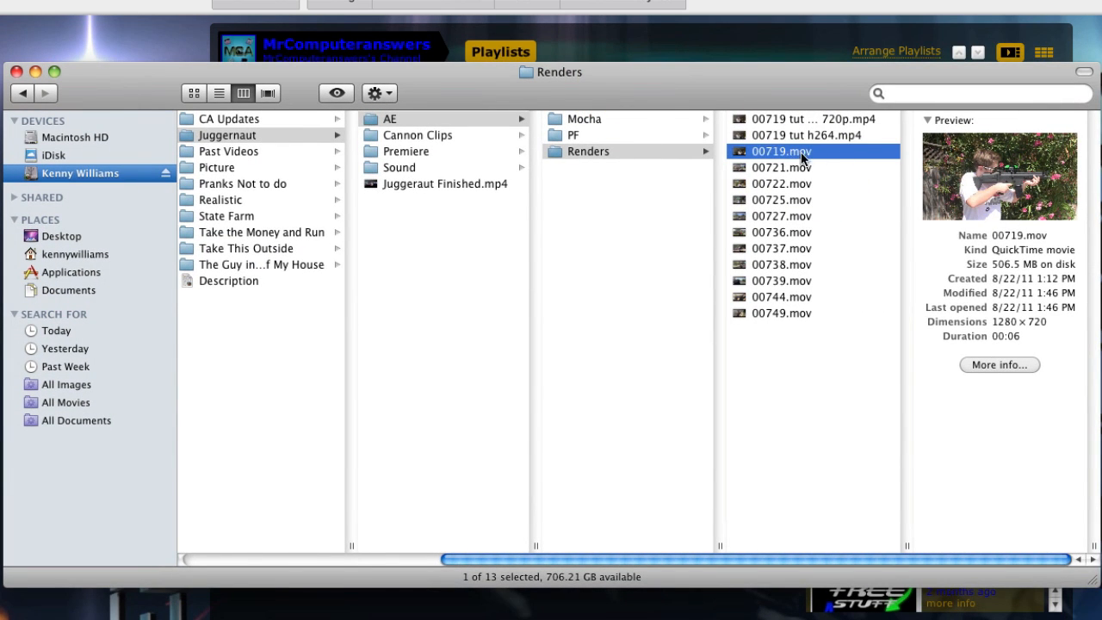
mouse_move(1016, 351)
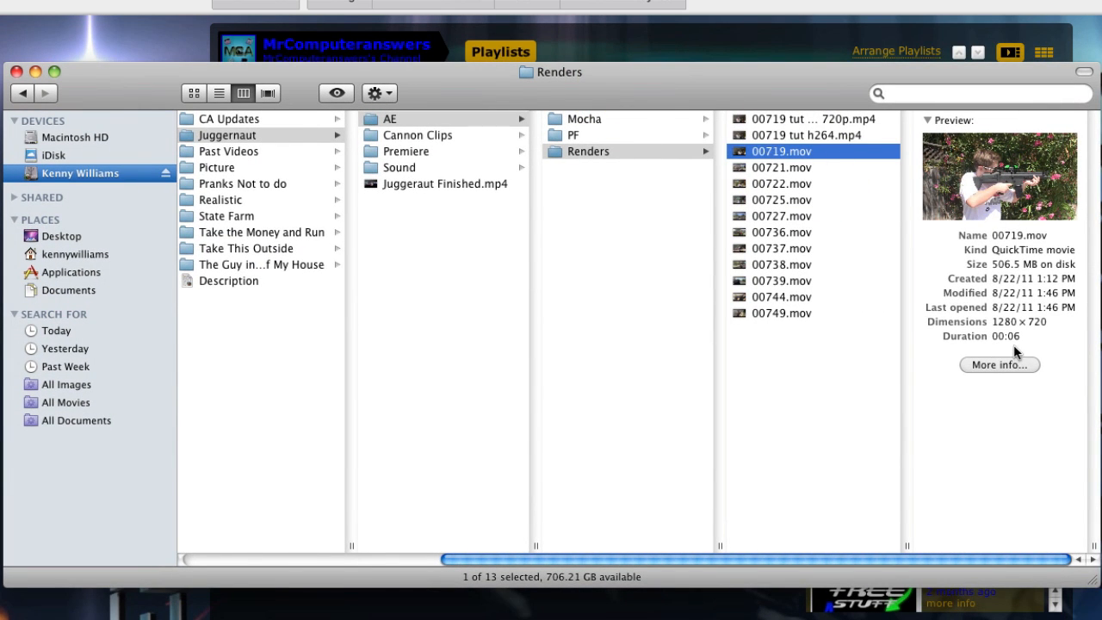
mouse_move(1031, 327)
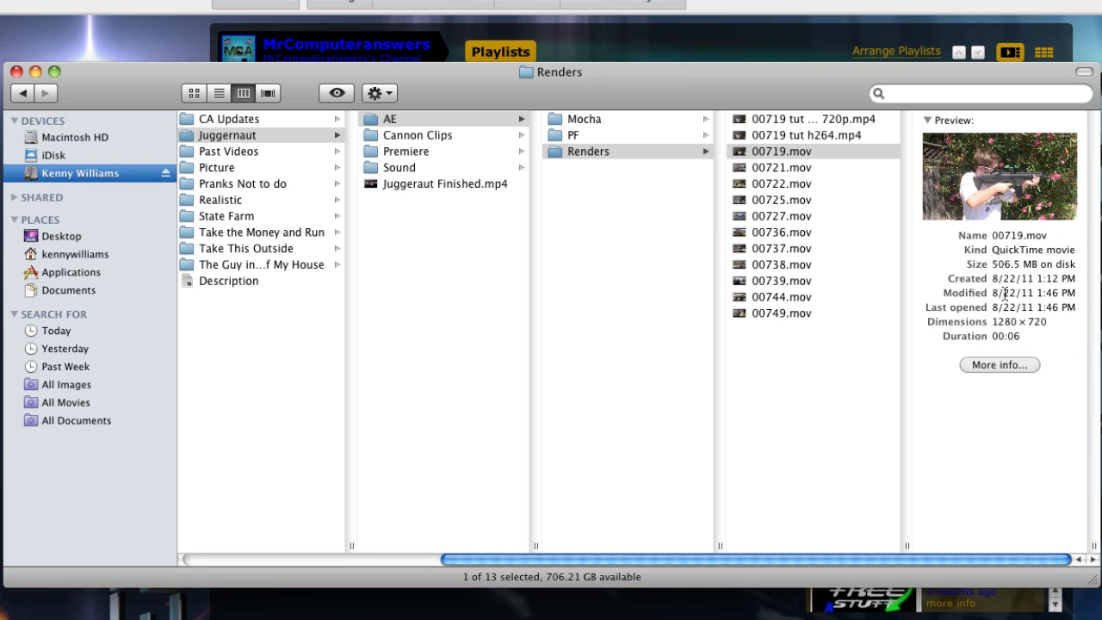
mouse_move(1004, 293)
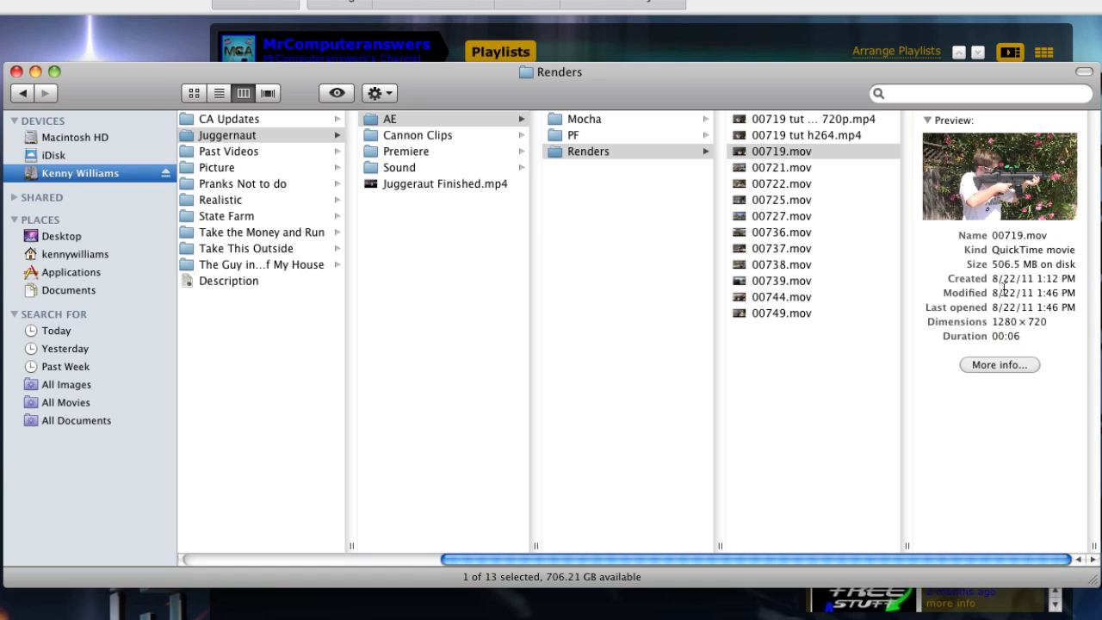
mouse_move(1009, 293)
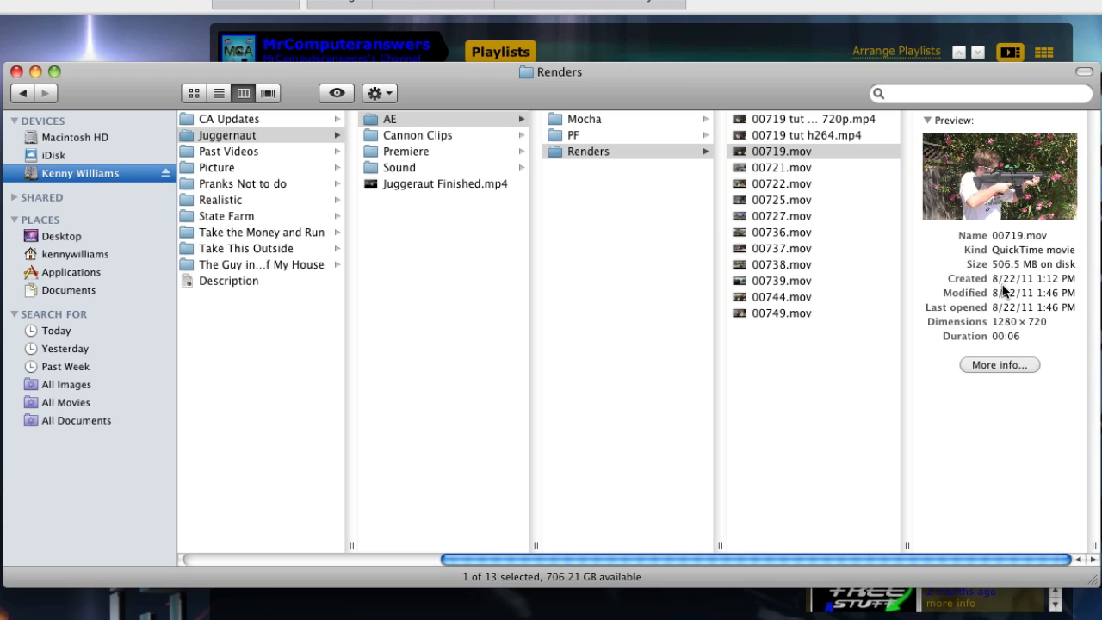
mouse_move(931, 181)
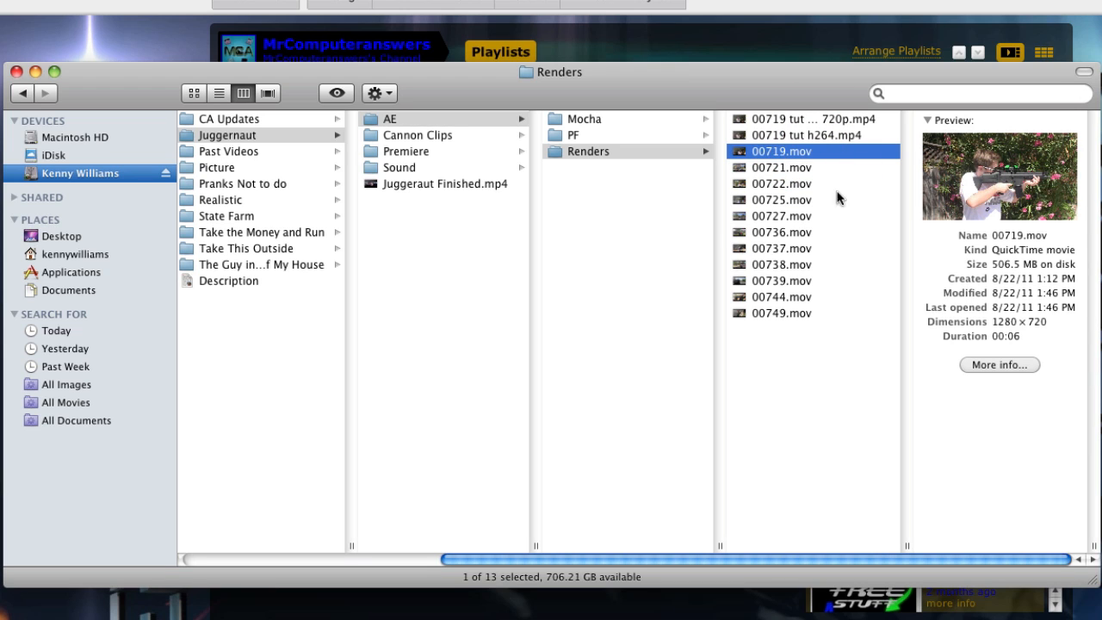
mouse_move(778, 172)
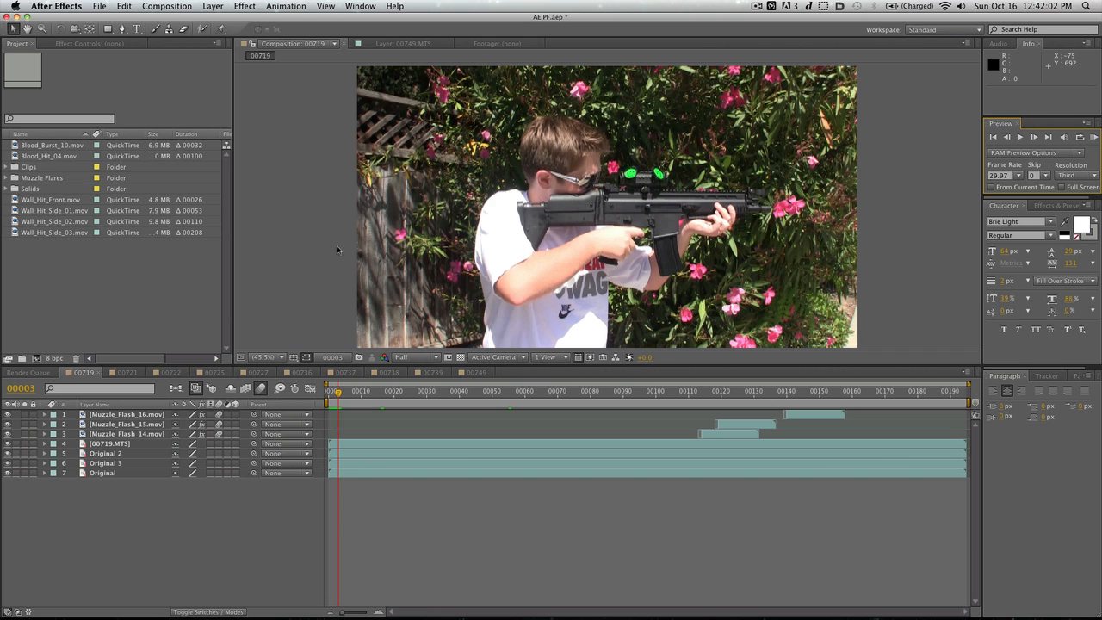
Step: Show the Render Queue listing the finished and queued 00719 renders
key(cmd+m)
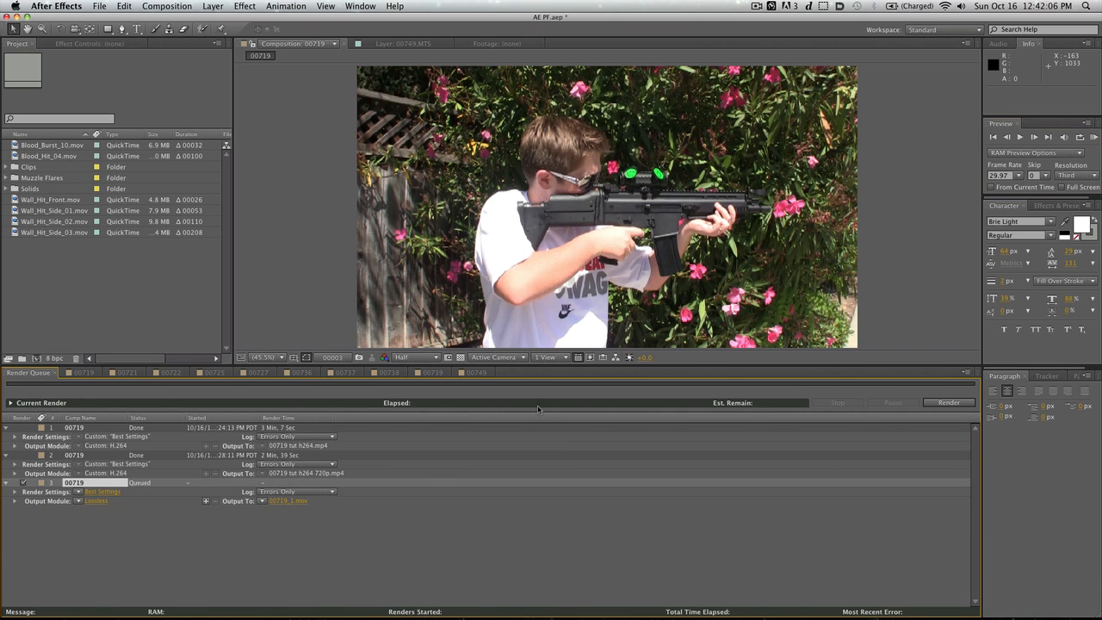
mouse_move(568, 404)
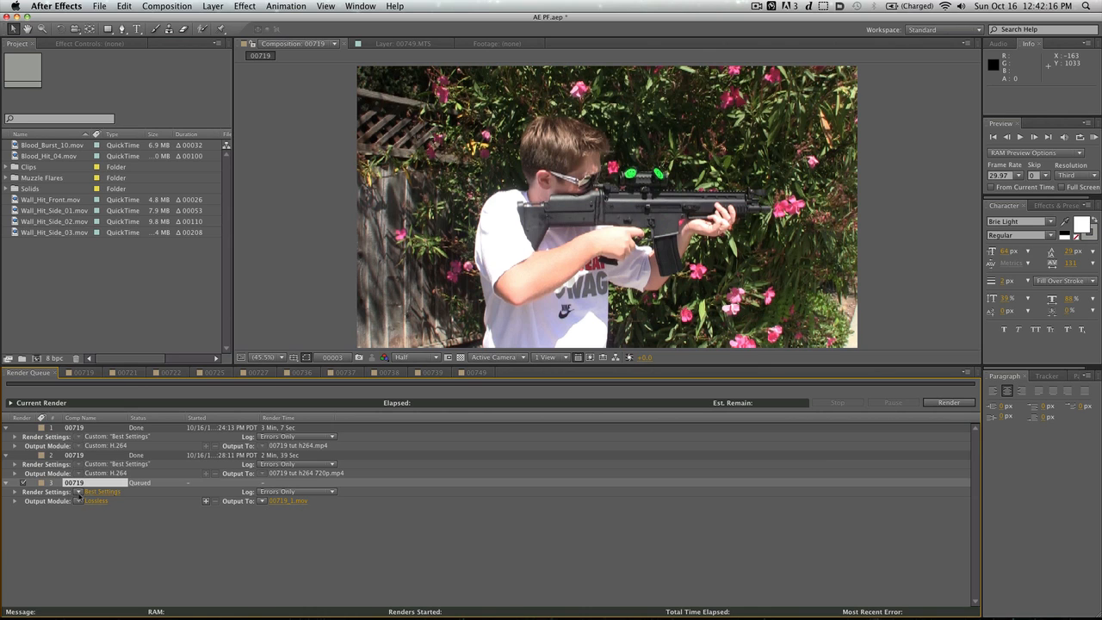
click(100, 480)
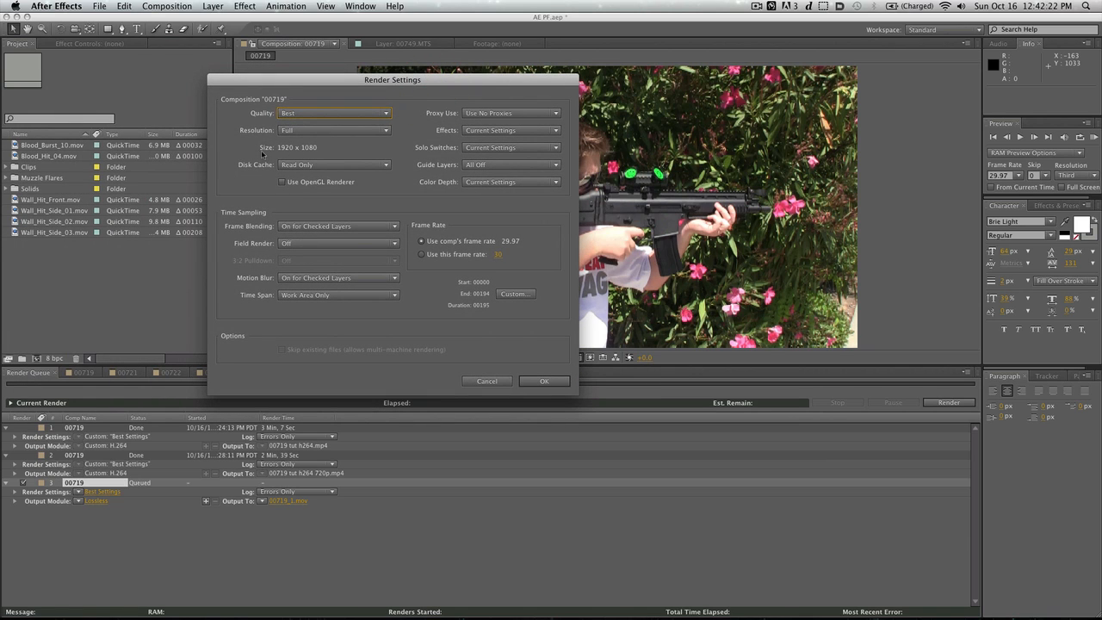
mouse_move(508, 353)
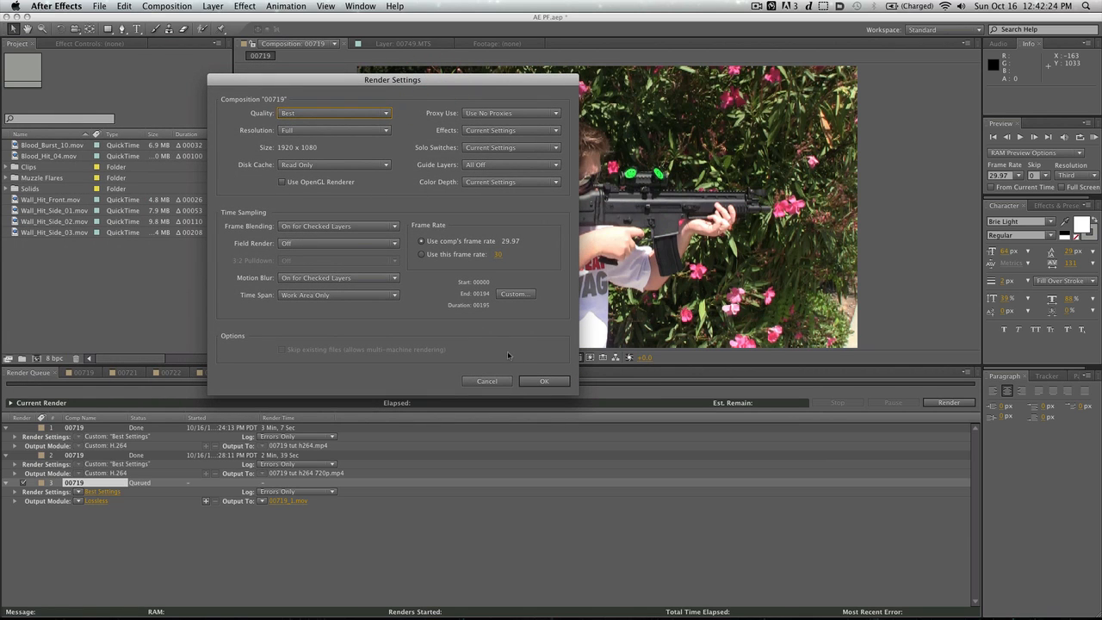
click(544, 380)
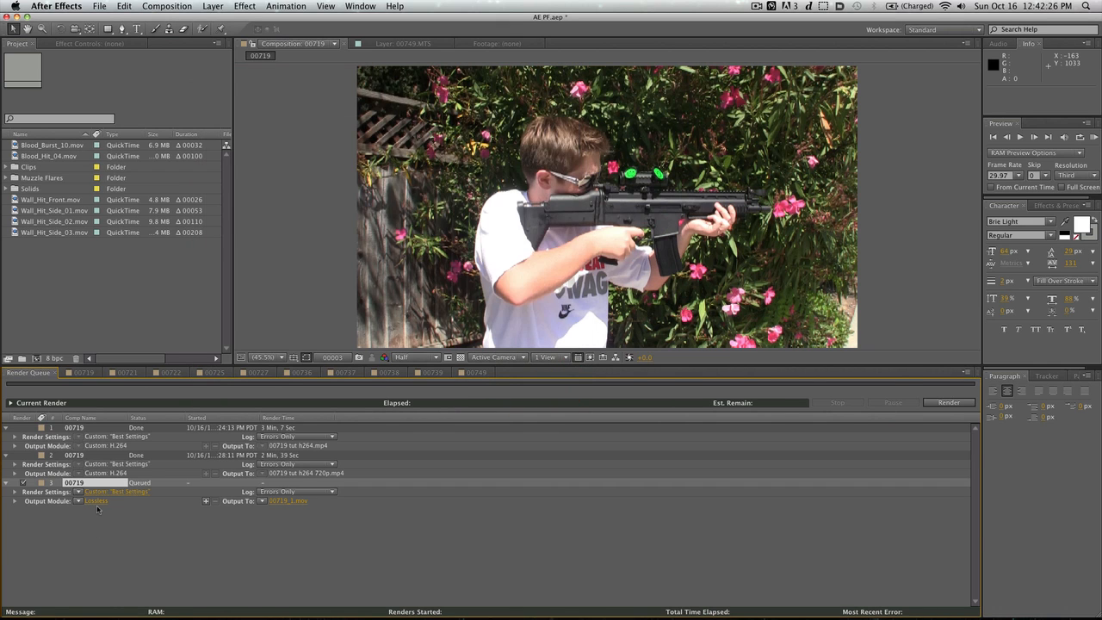
Step: Set the queued 00719 item's output module format to H.264
click(96, 510)
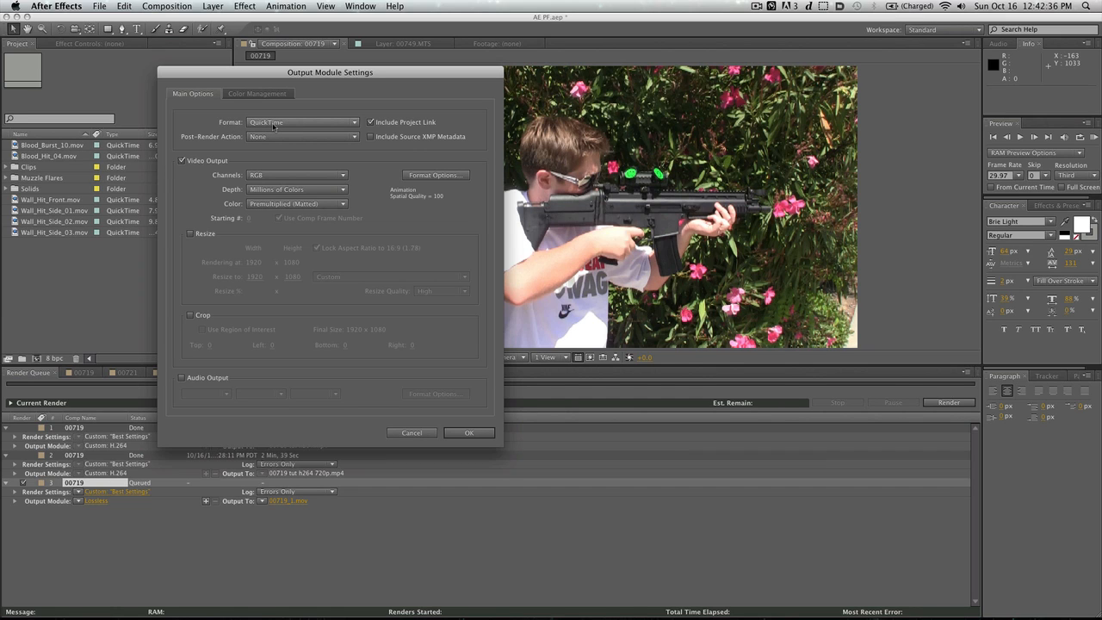
click(302, 121)
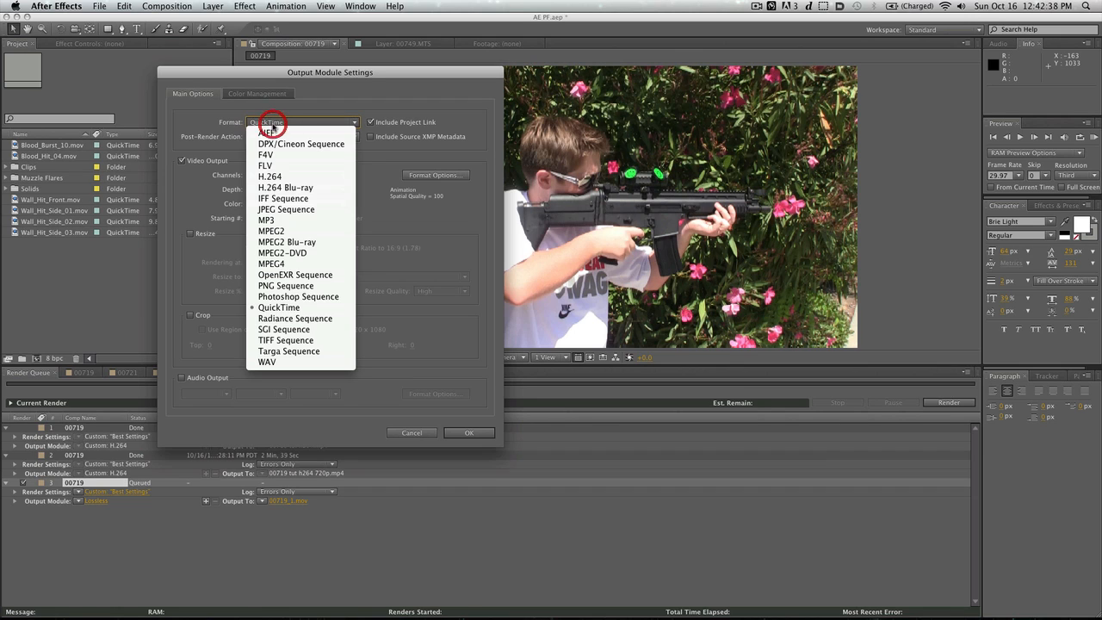
mouse_move(286, 188)
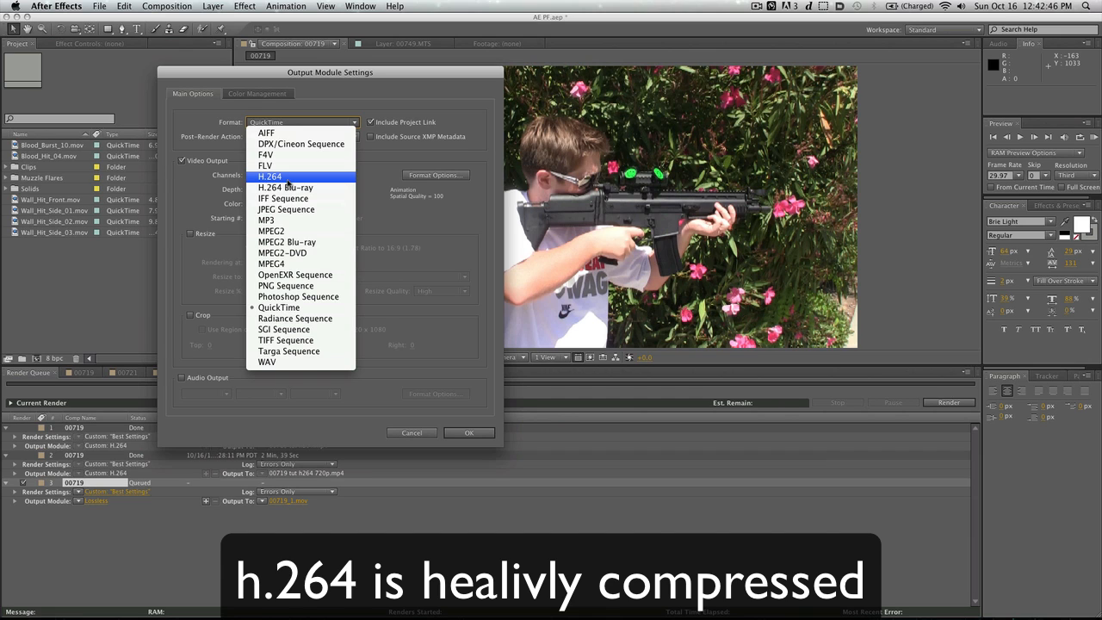
mouse_move(288, 185)
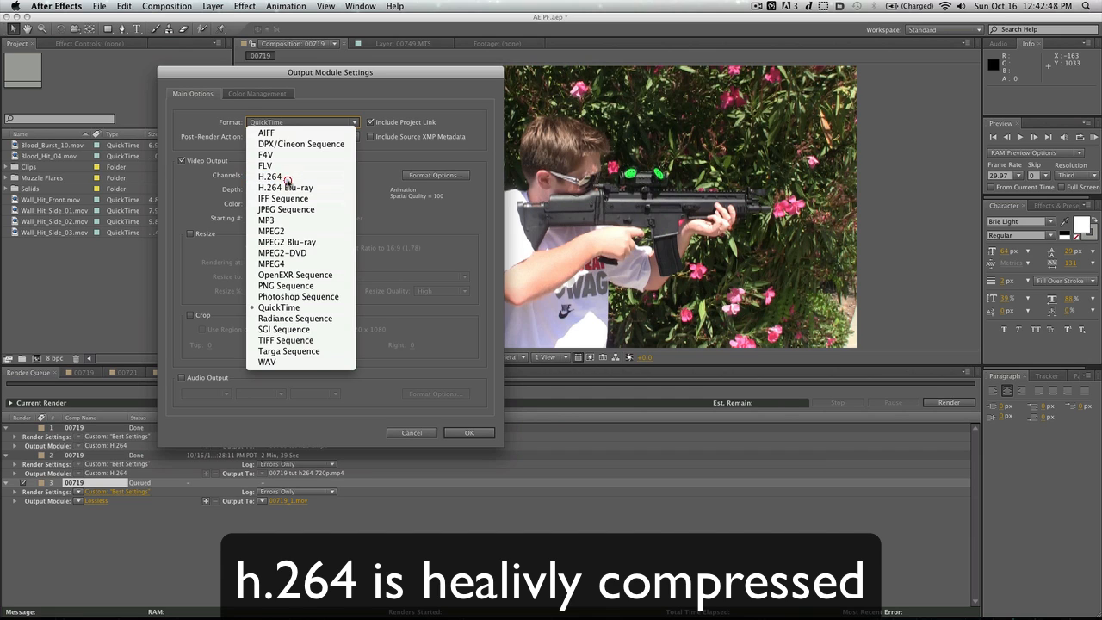
click(279, 307)
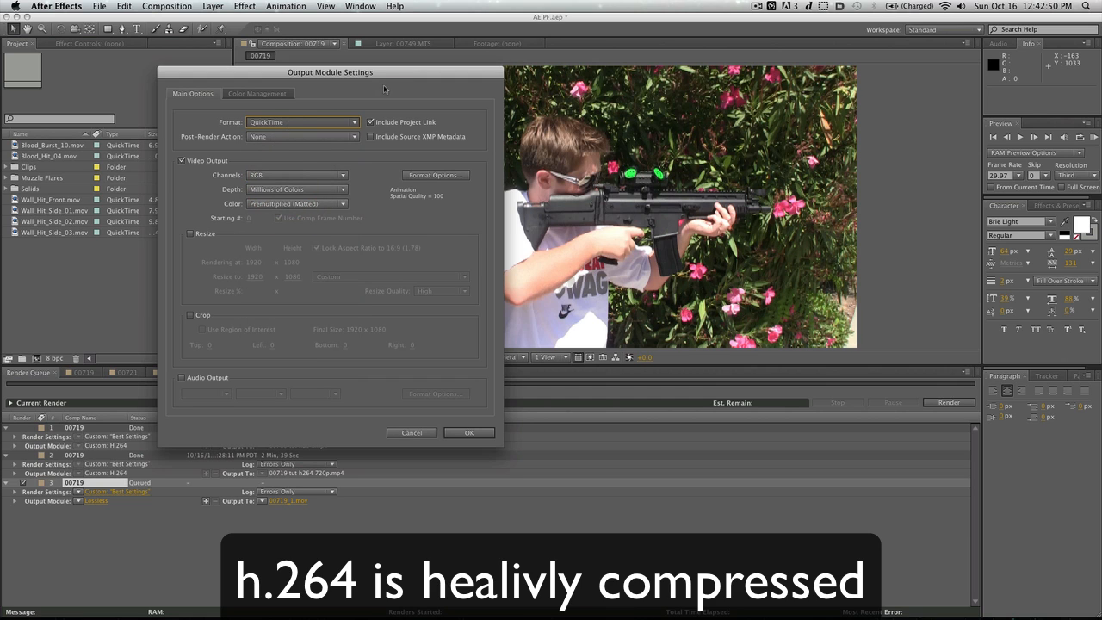
click(301, 121)
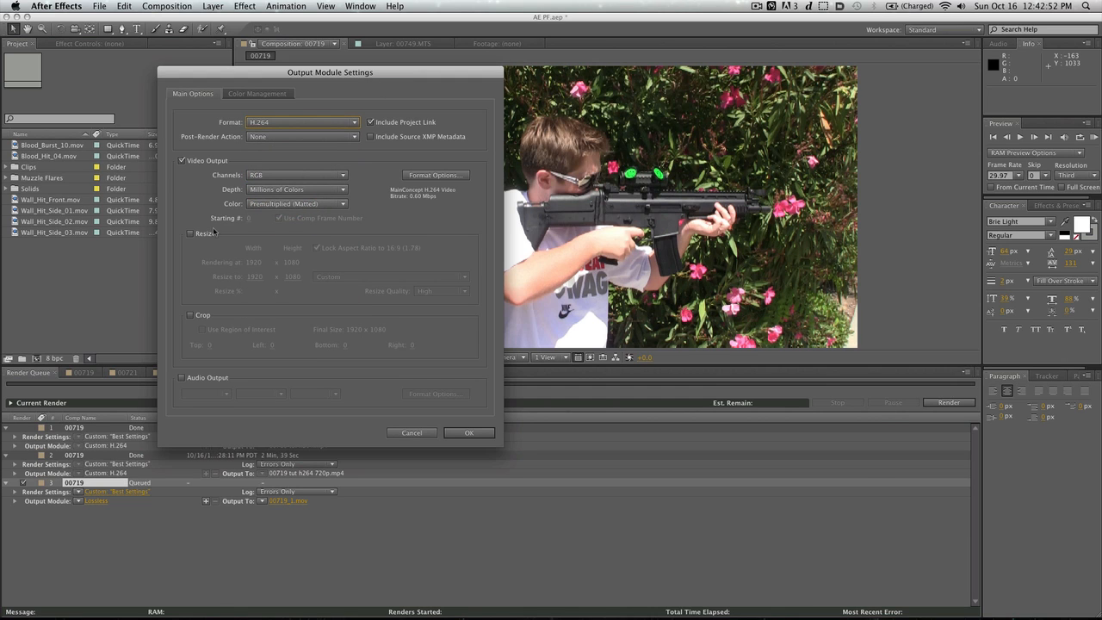
Step: Leave Resize off to keep the original size and confirm the output module settings
click(191, 233)
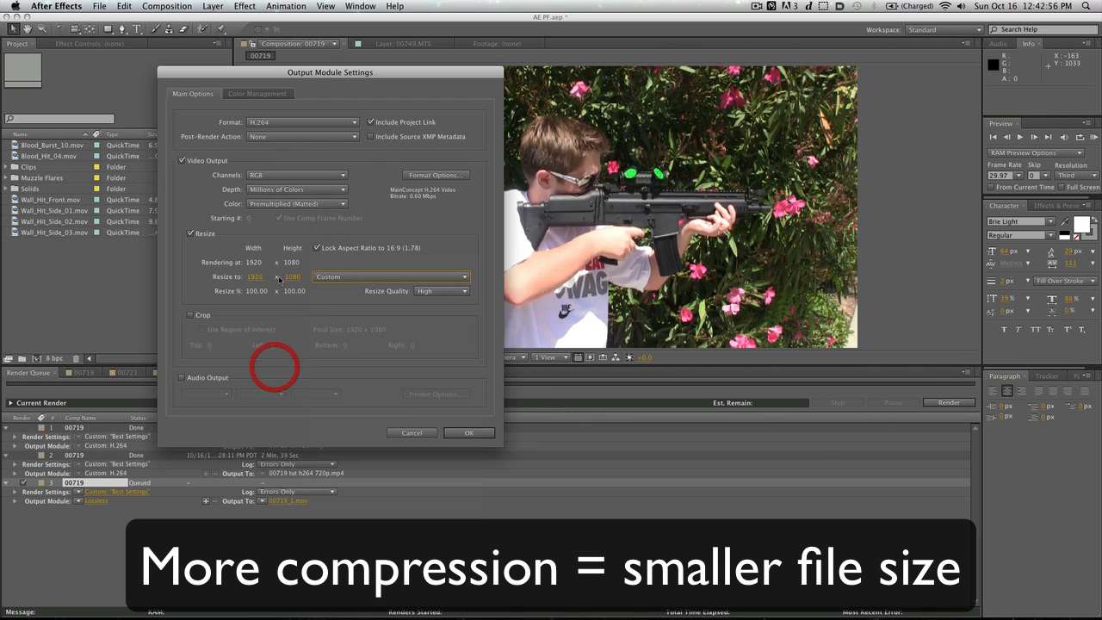
click(191, 234)
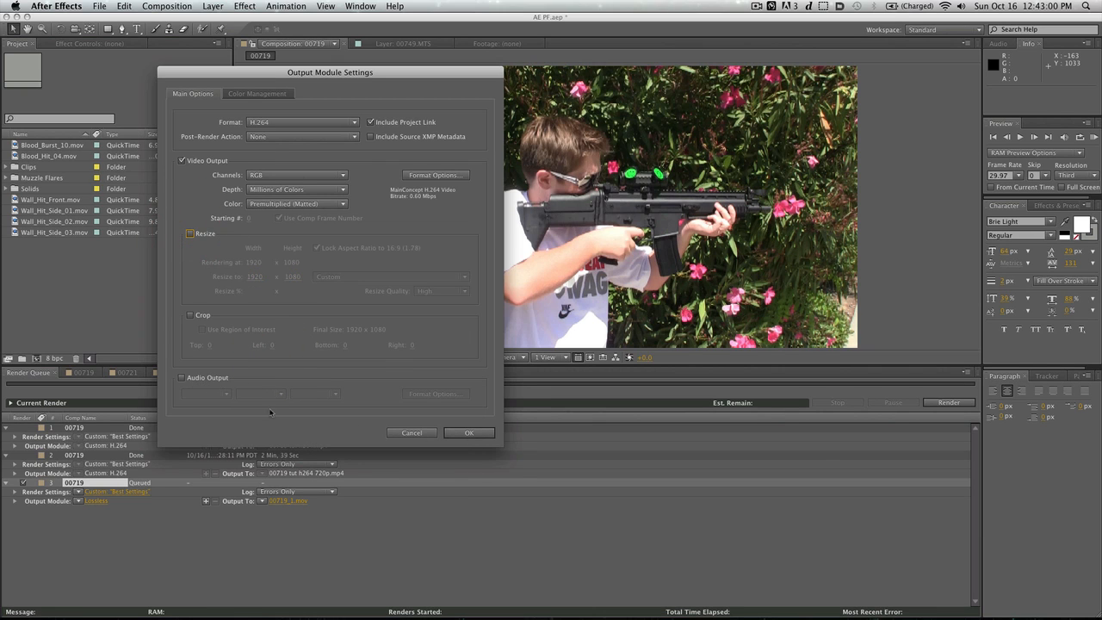
click(469, 432)
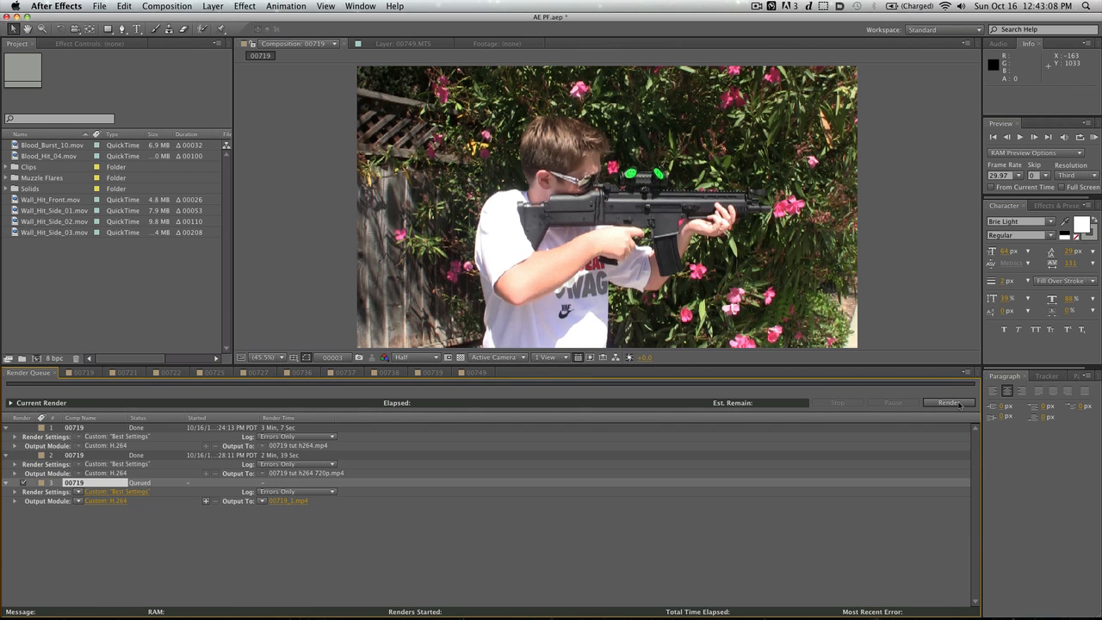
mouse_move(430, 542)
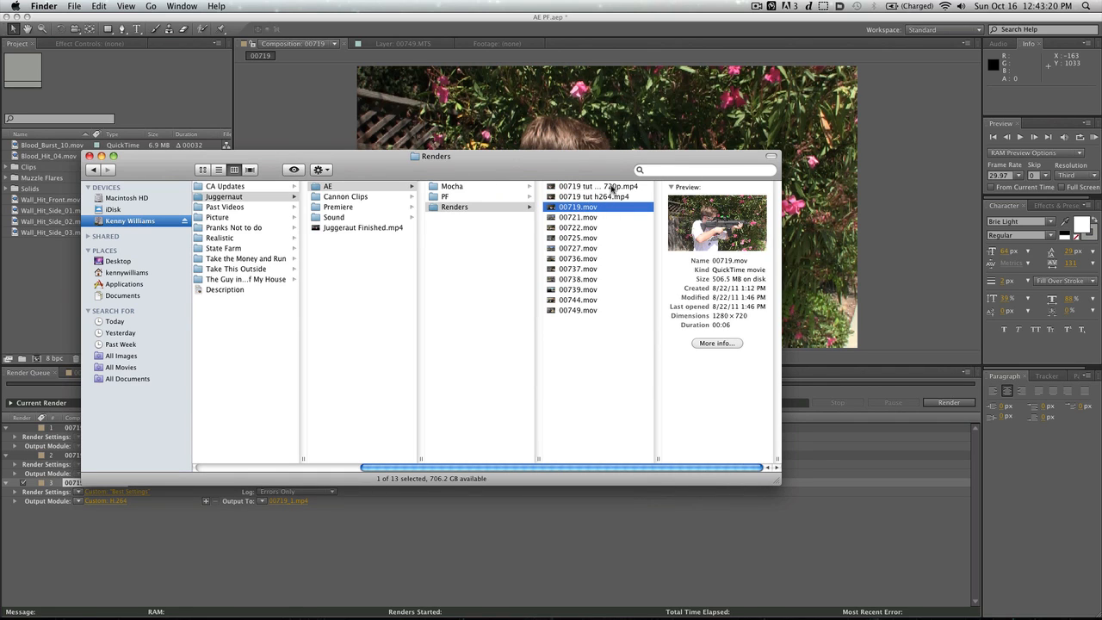
mouse_move(724, 286)
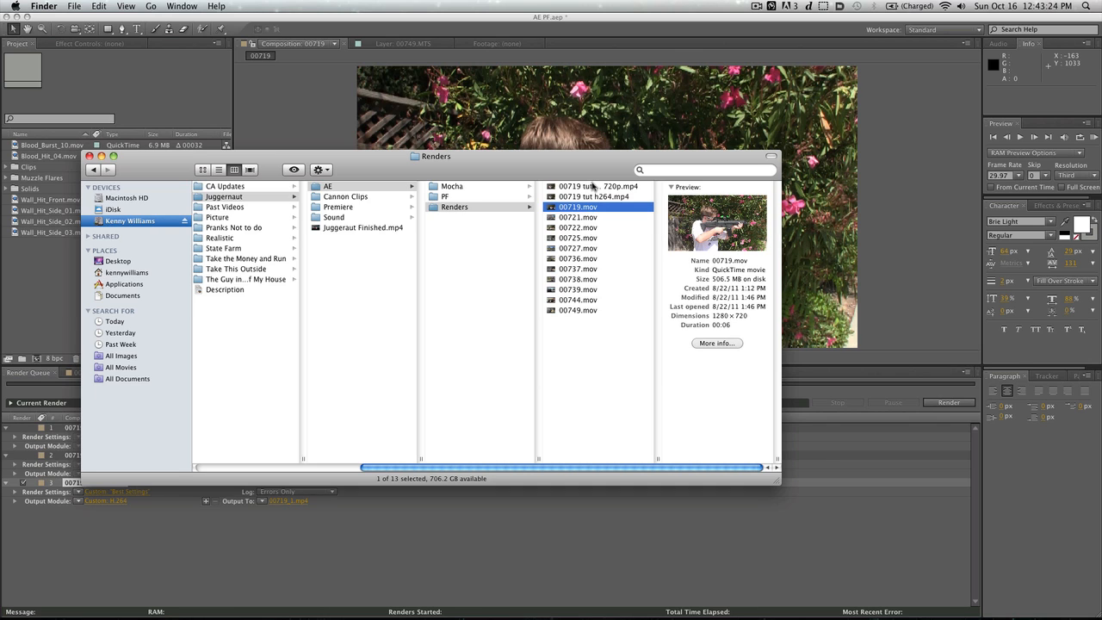
Step: Check the sizes of the 720p H.264 render and 00719 tut h264.mp4 (11.9 MB)
click(594, 186)
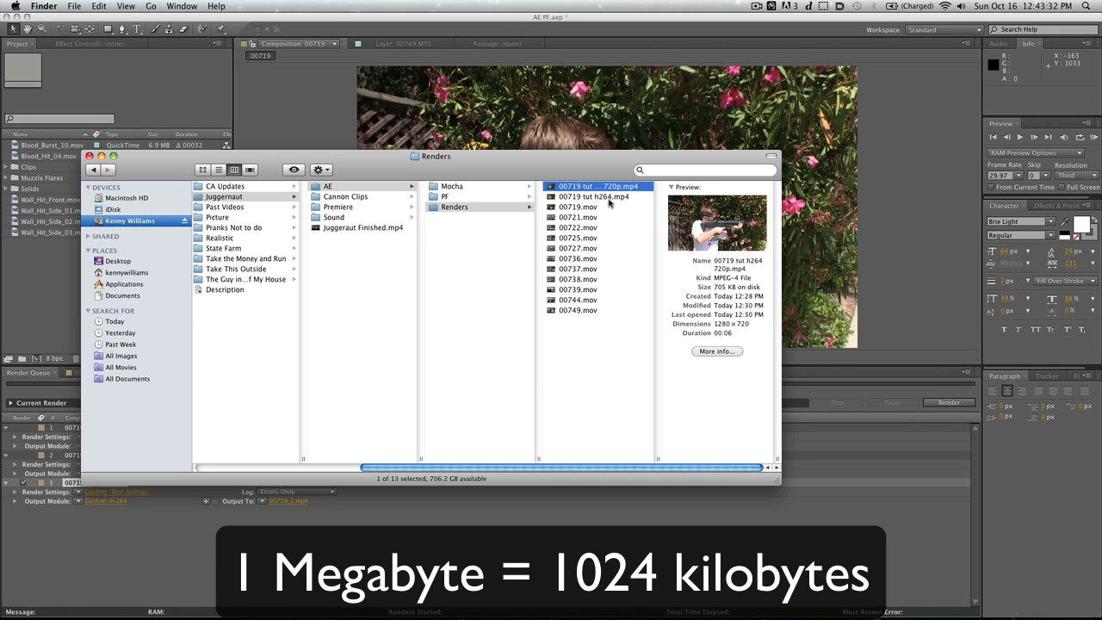
click(590, 196)
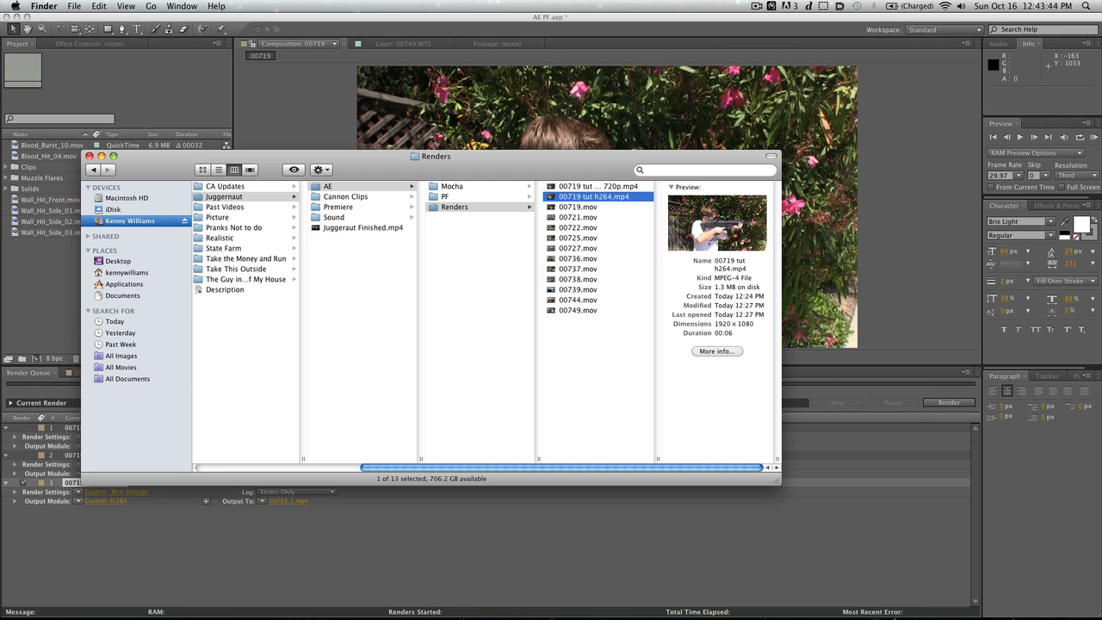
mouse_move(746, 461)
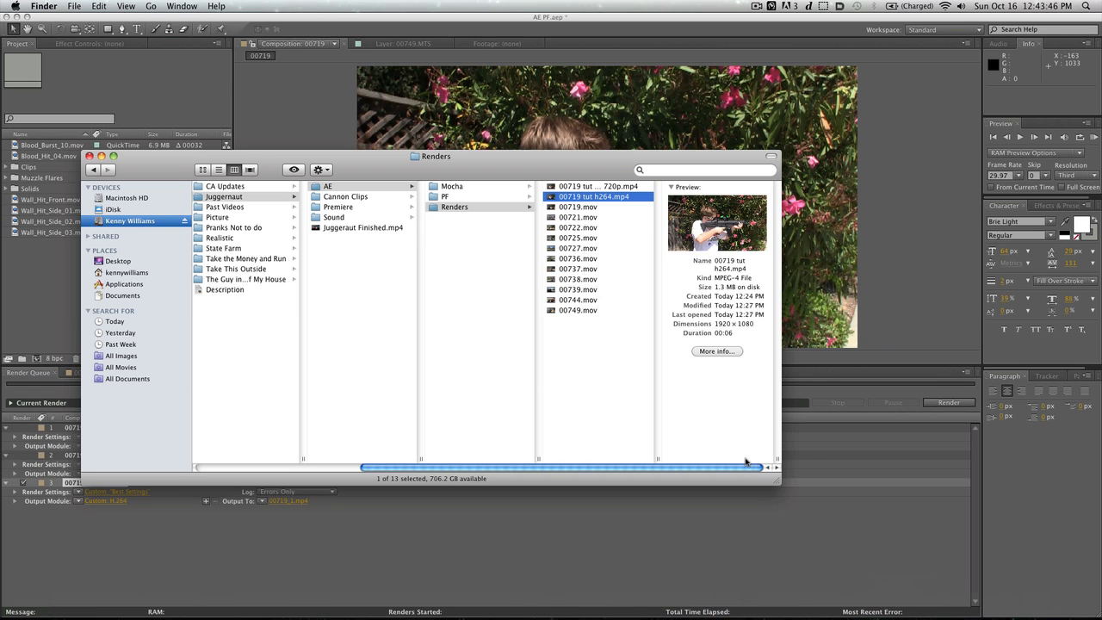